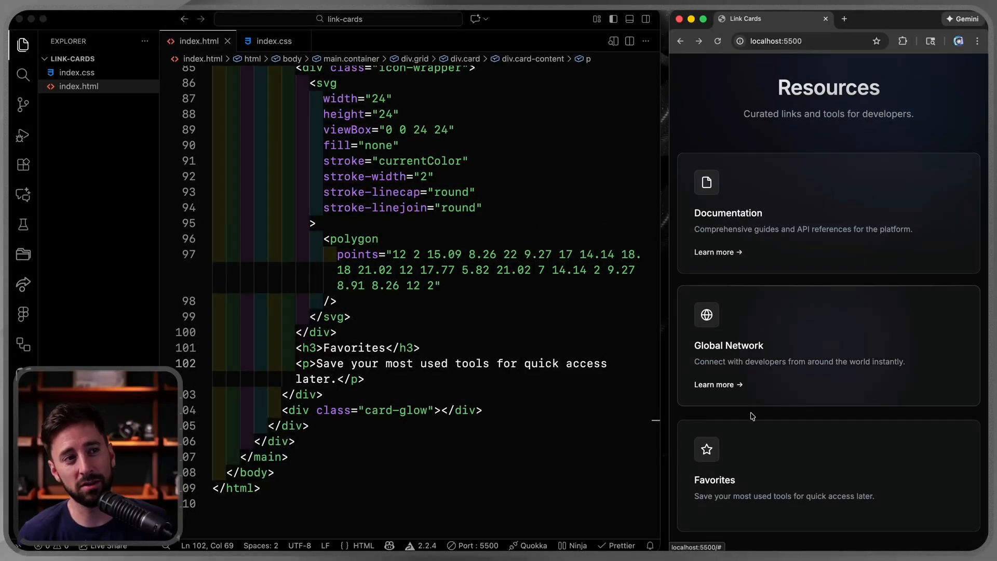
pyautogui.moveTo(830, 361)
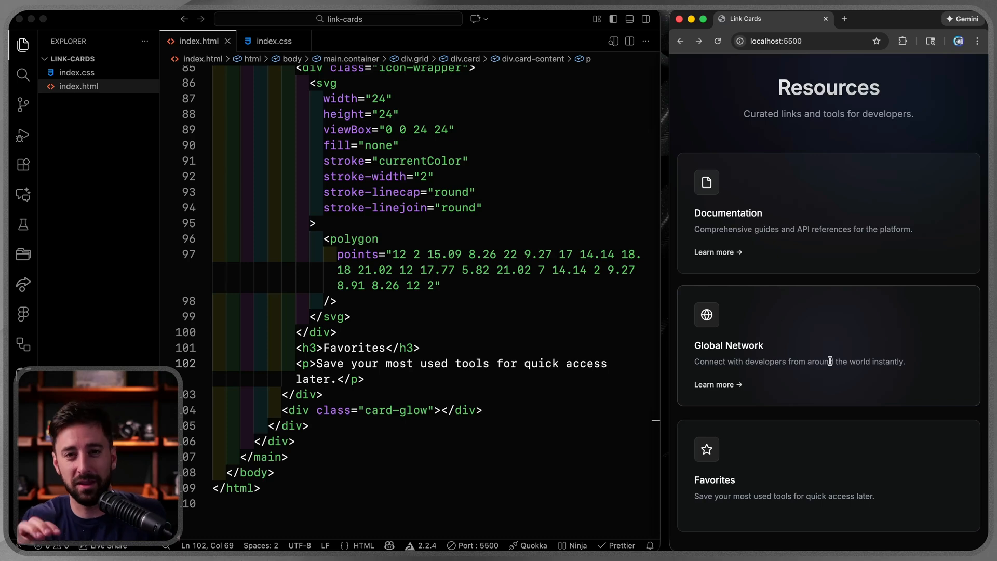
pyautogui.moveTo(825, 358)
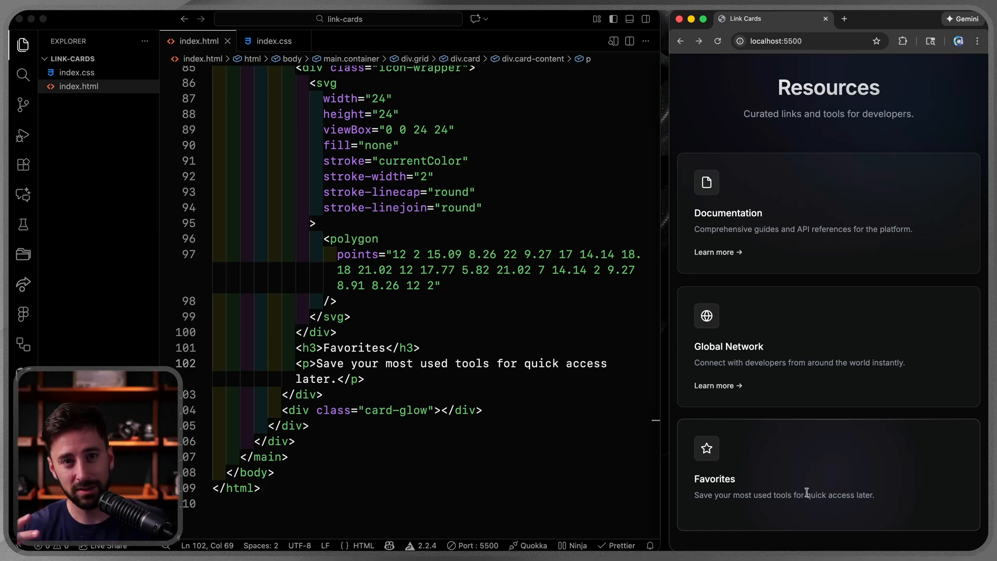
pyautogui.moveTo(574, 289)
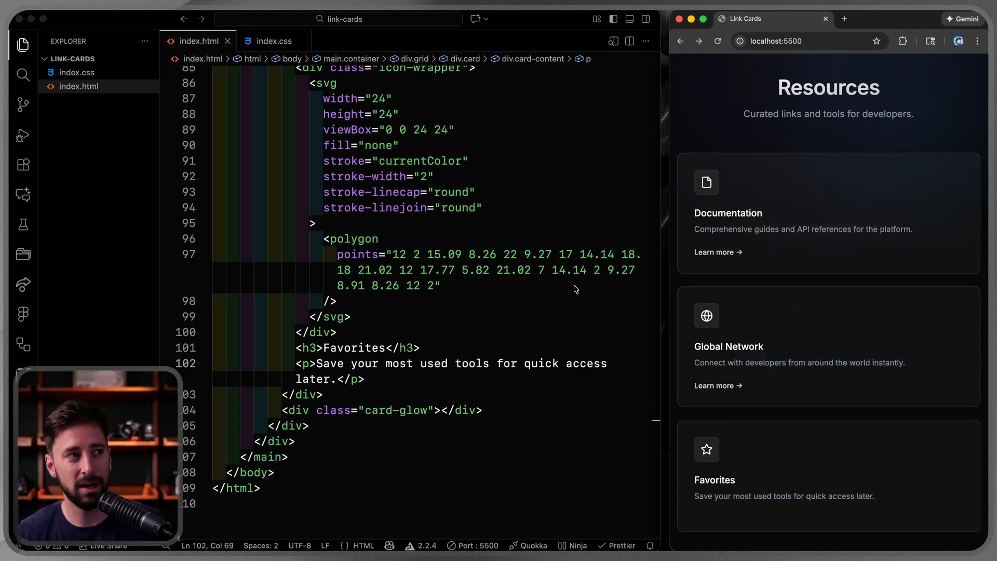
pyautogui.moveTo(713, 264)
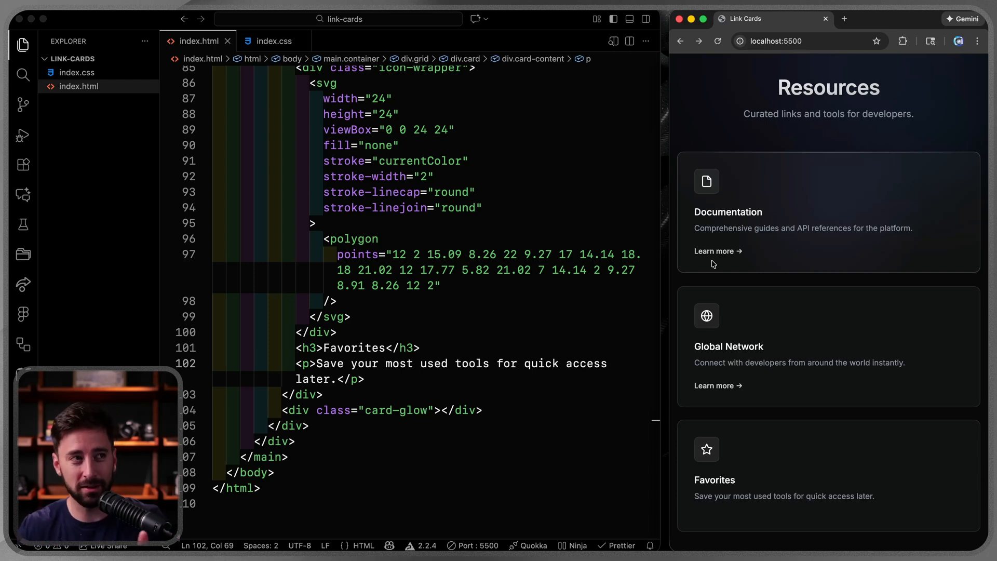
# - Insert an empty <span class="abs"></span> after the arrow span in each learn-more link
pyautogui.scroll(3)
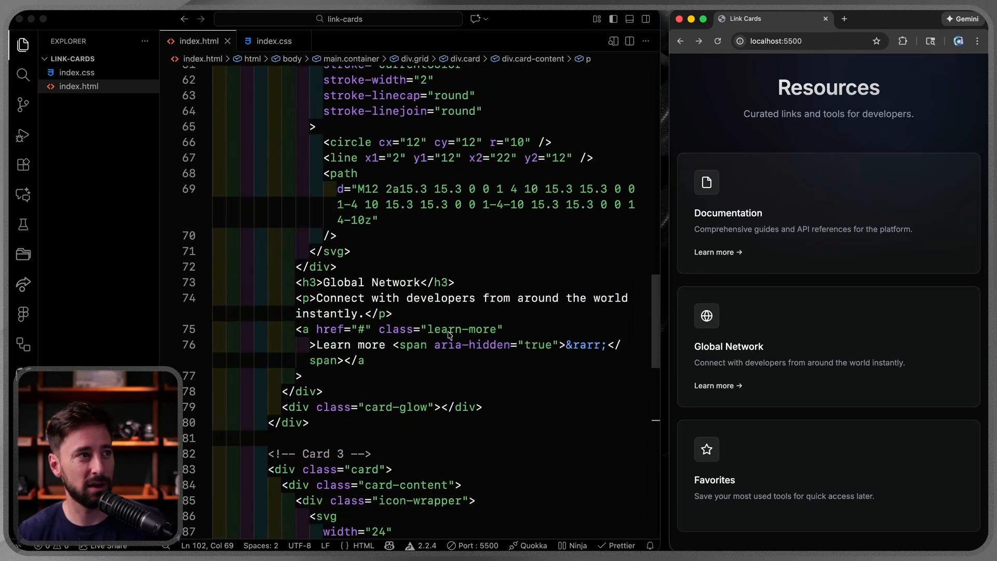
pyautogui.click(366, 360)
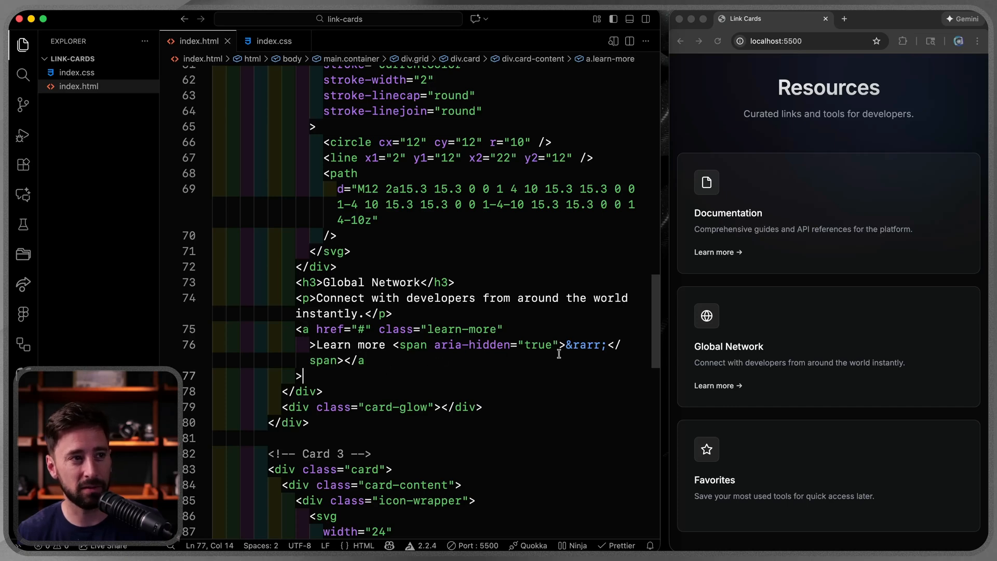
pyautogui.click(343, 361)
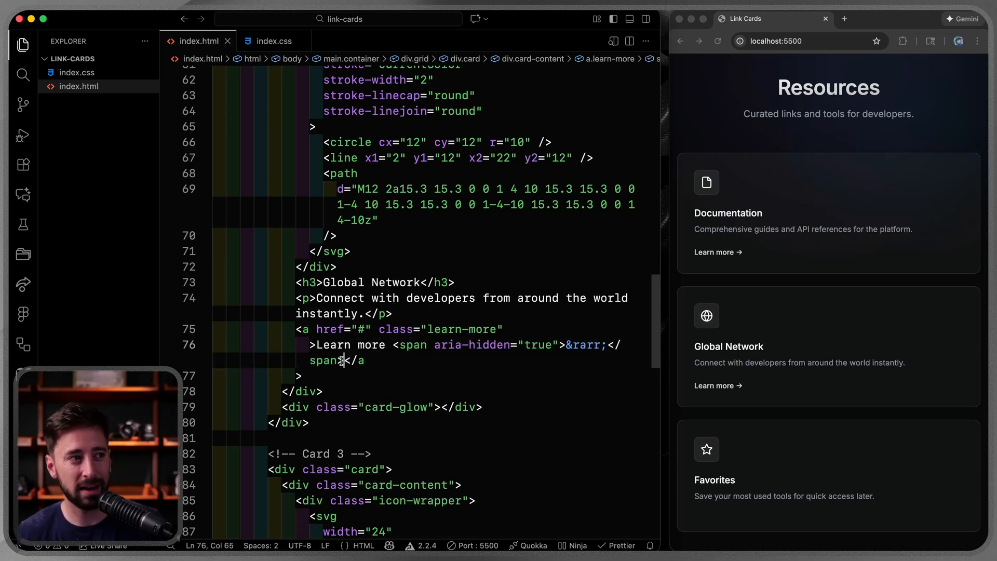
pyautogui.moveTo(328, 360)
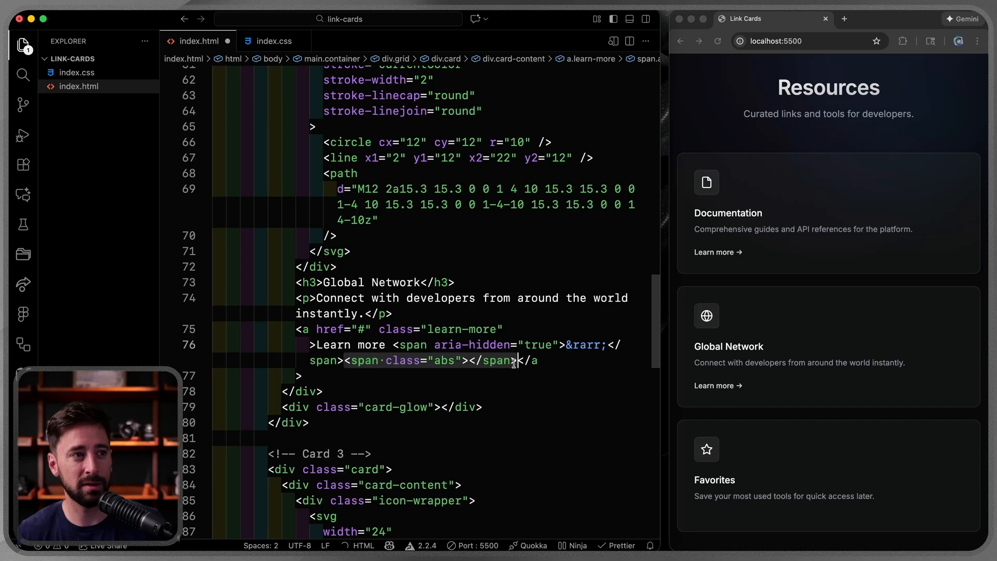
pyautogui.scroll(3)
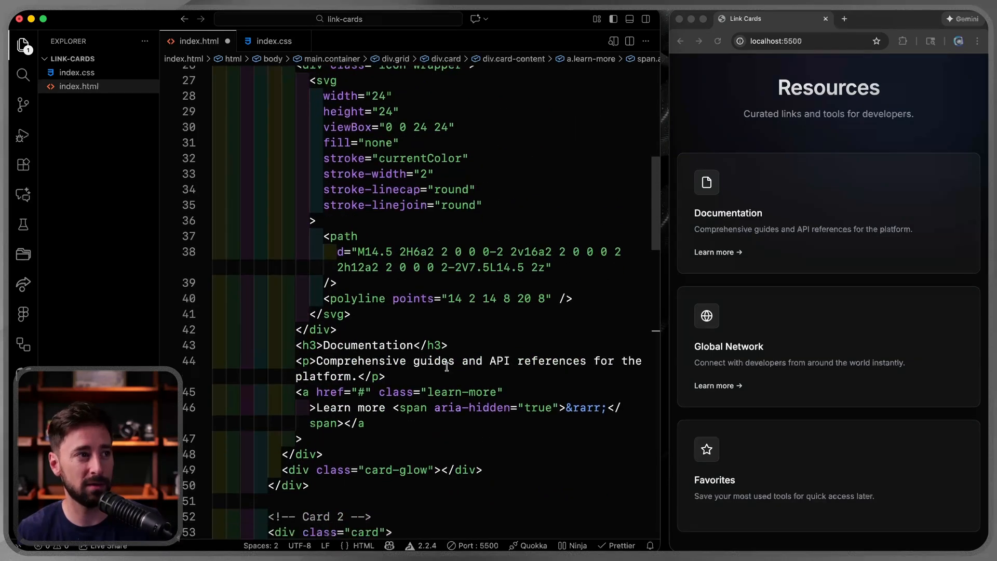
pyautogui.write('<span class="abs"></span>')
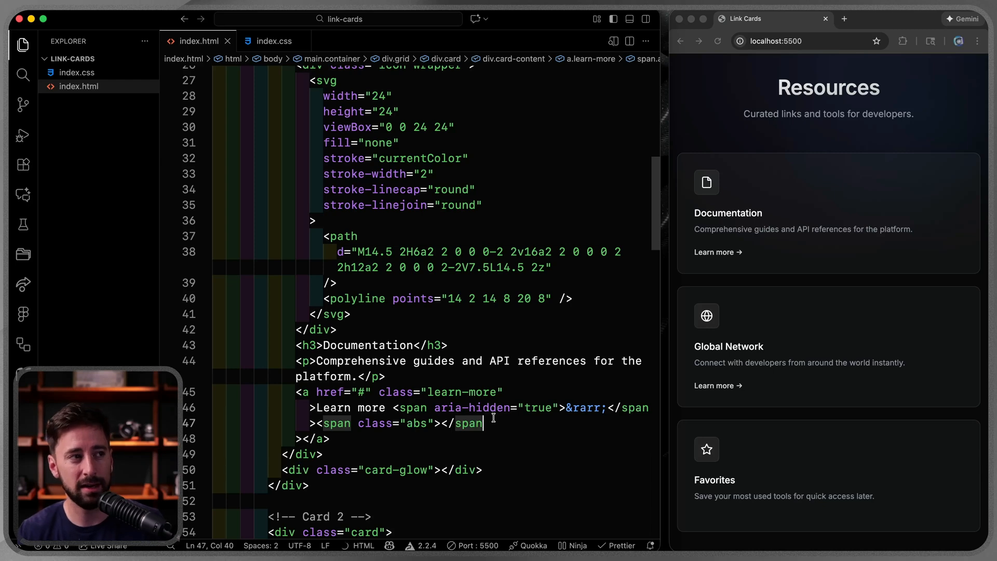
pyautogui.moveTo(258, 225)
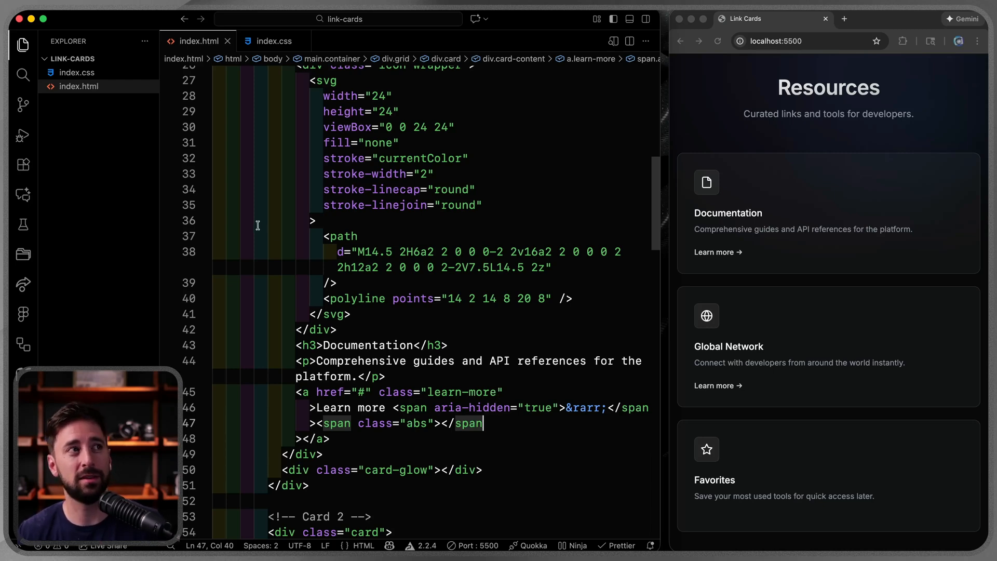
# - Switch to index.css and review the .card position: relative and .learn-more rules
pyautogui.click(274, 41)
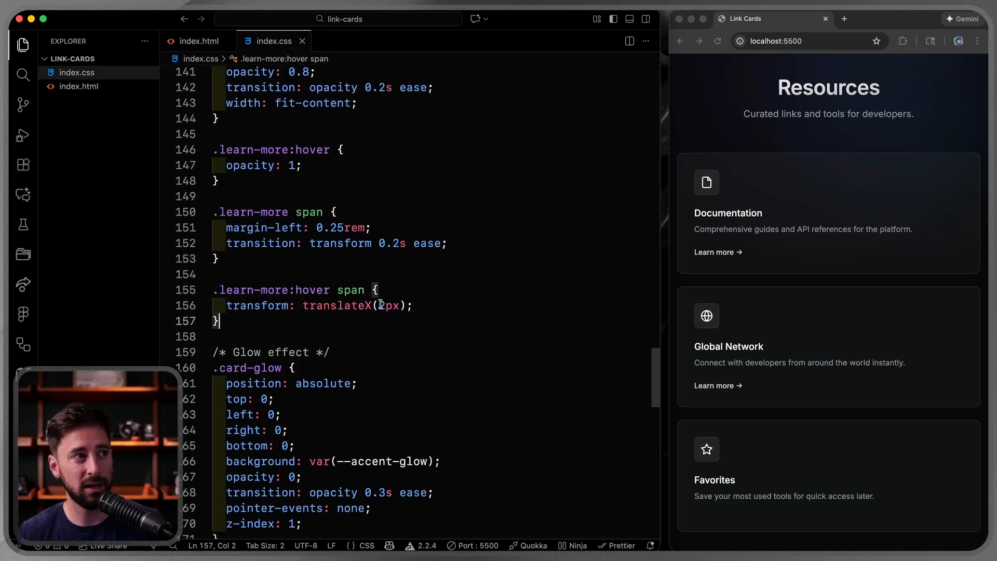
pyautogui.scroll(3)
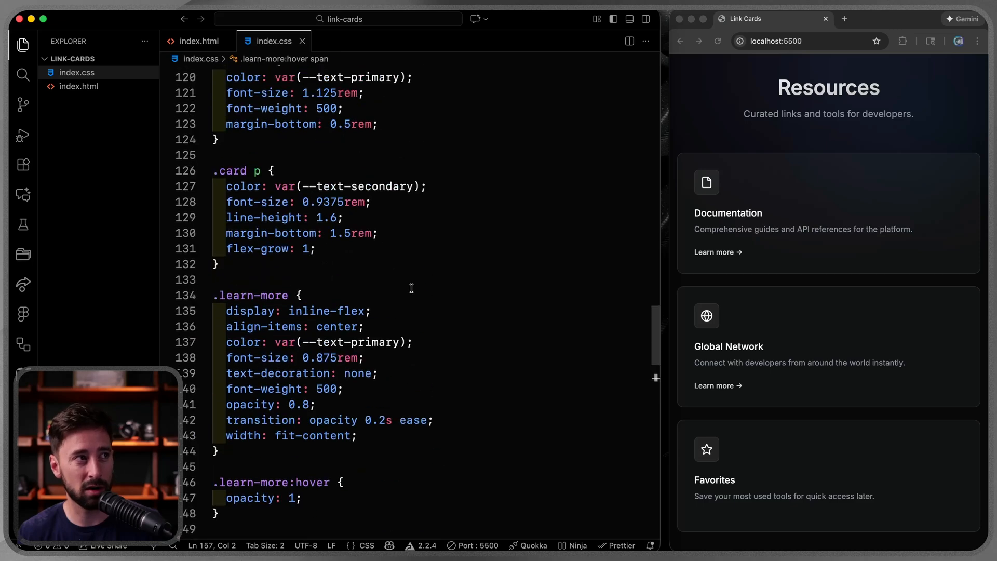
pyautogui.scroll(3)
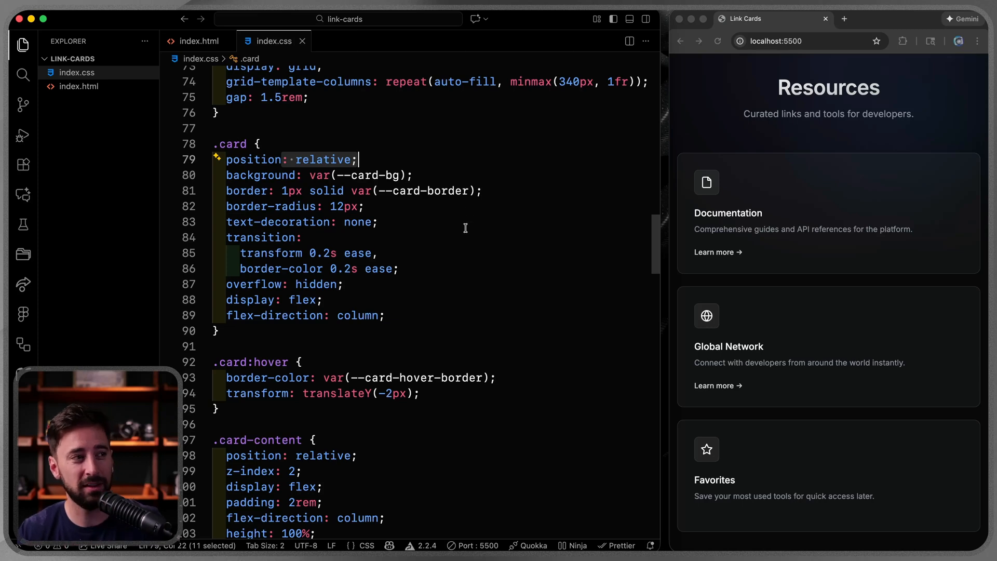
pyautogui.scroll(-3)
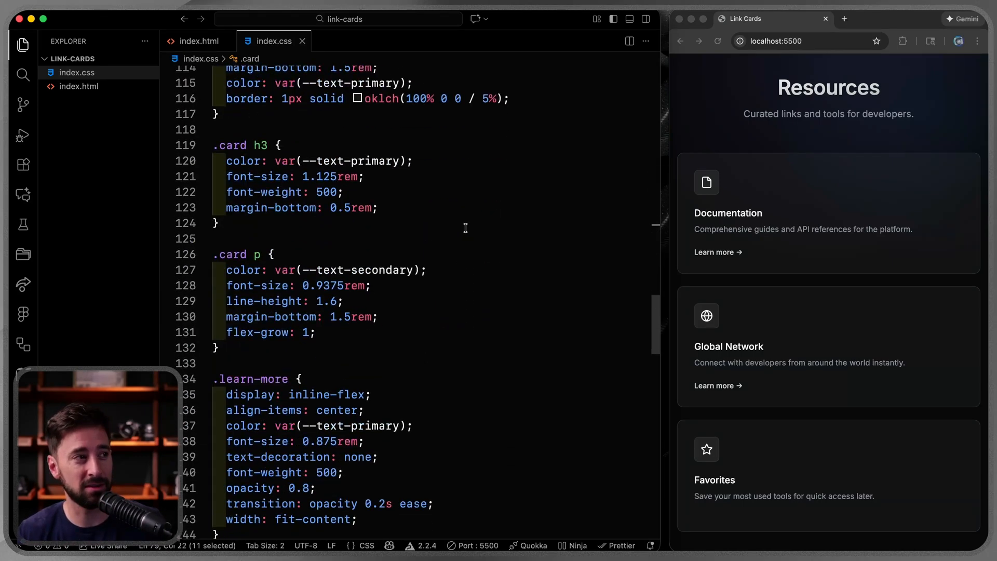
pyautogui.scroll(-3)
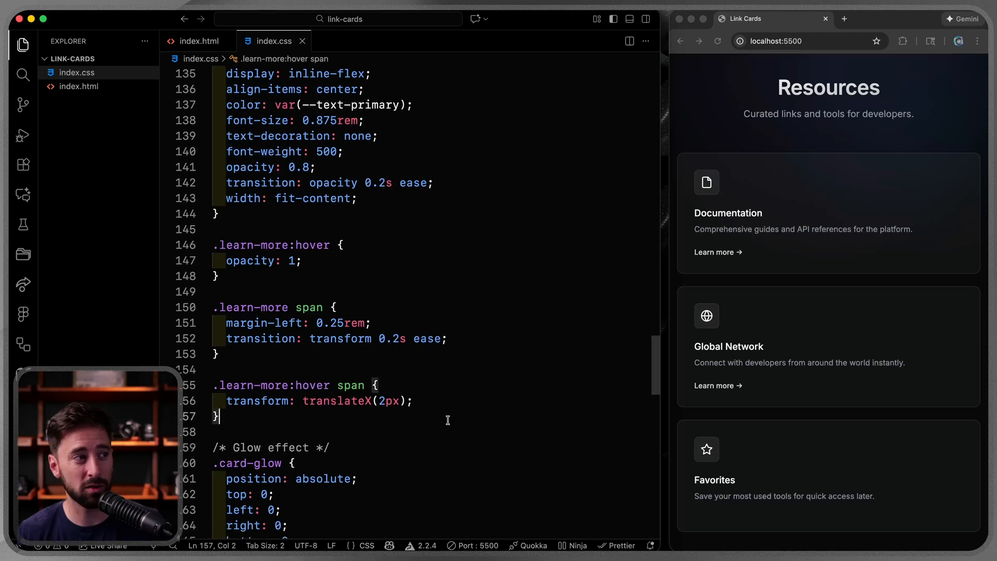
# - Write a .learn-more .abs rule with position: absolute and inset: 0, then save
pyautogui.write('.learn-more .s')
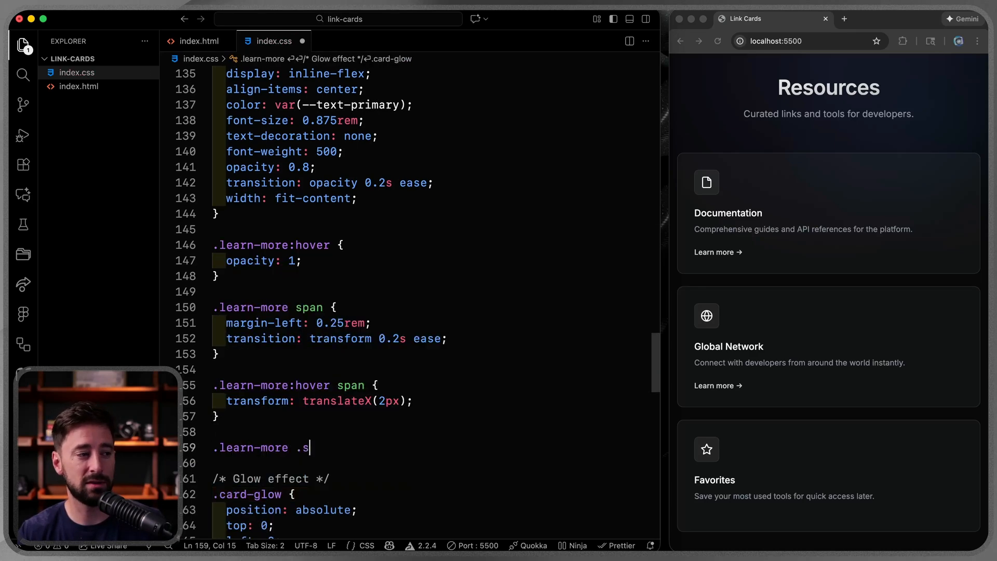
pyautogui.write('abs {')
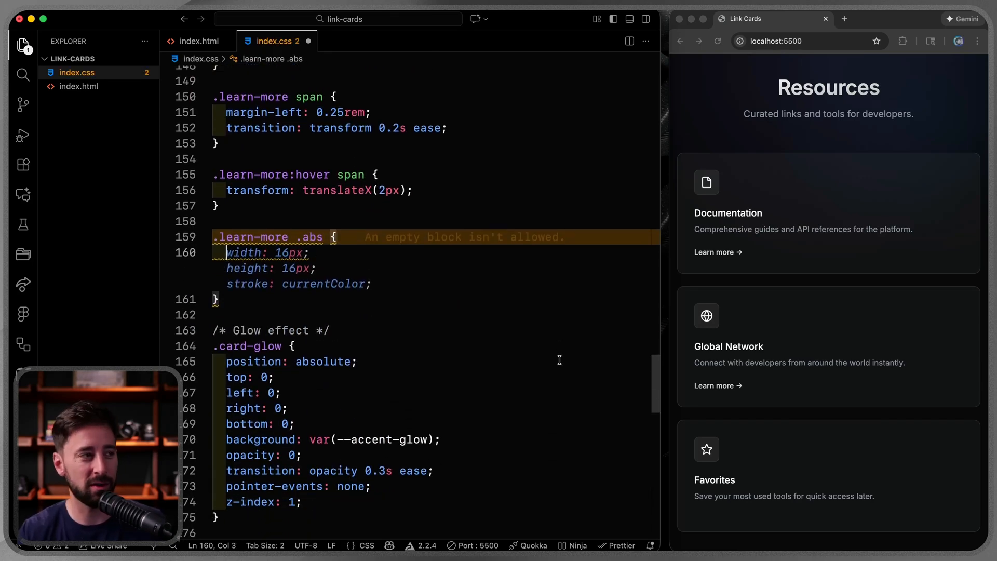
pyautogui.write('positionL')
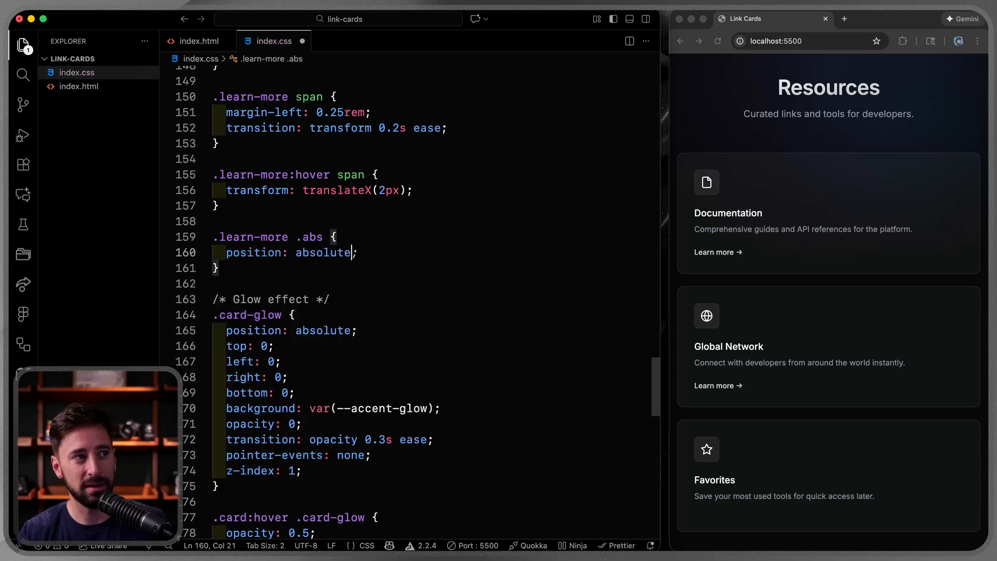
pyautogui.write(';')
pyautogui.write('inset: 0;')
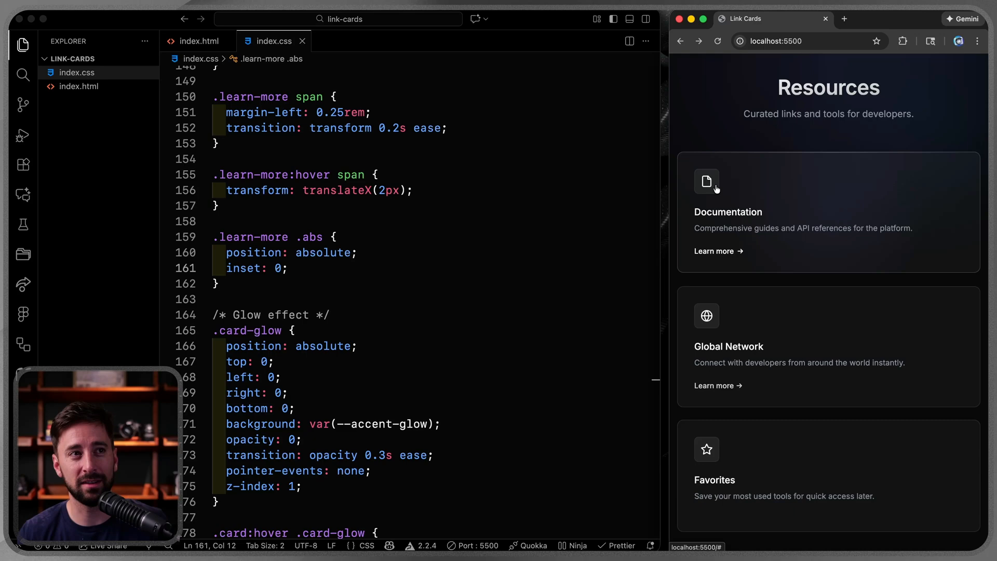
pyautogui.moveTo(898, 202)
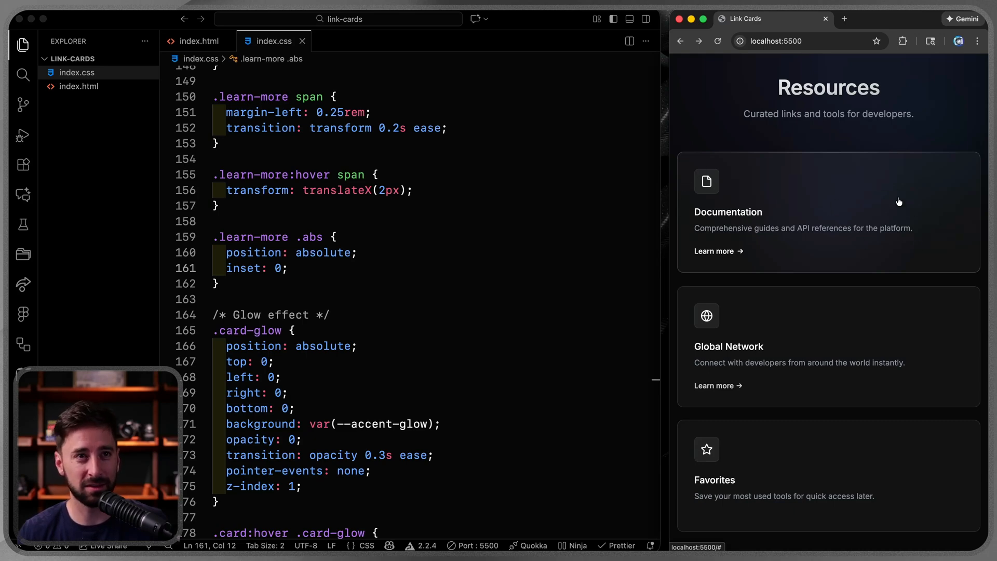
pyautogui.moveTo(712, 248)
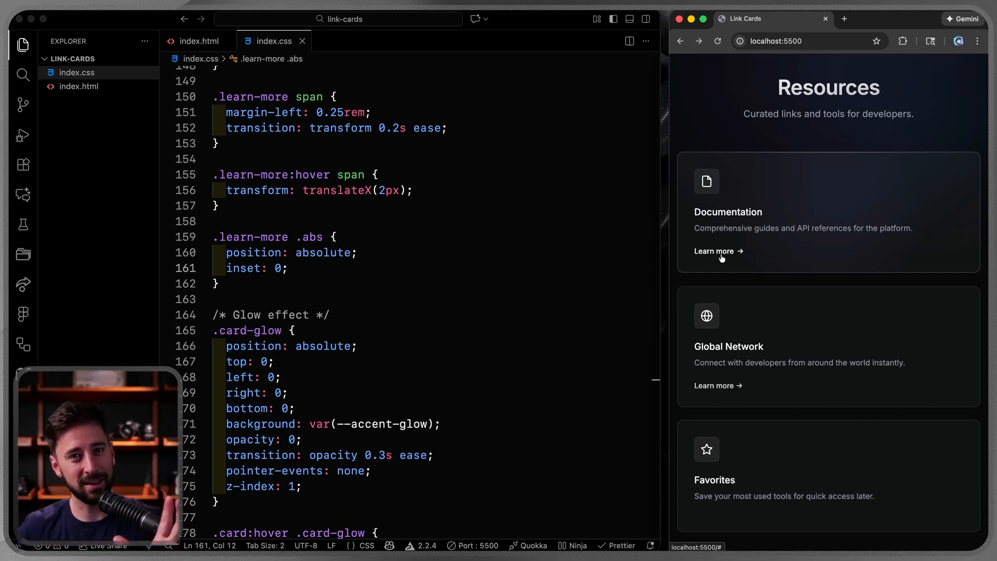
pyautogui.moveTo(765, 477)
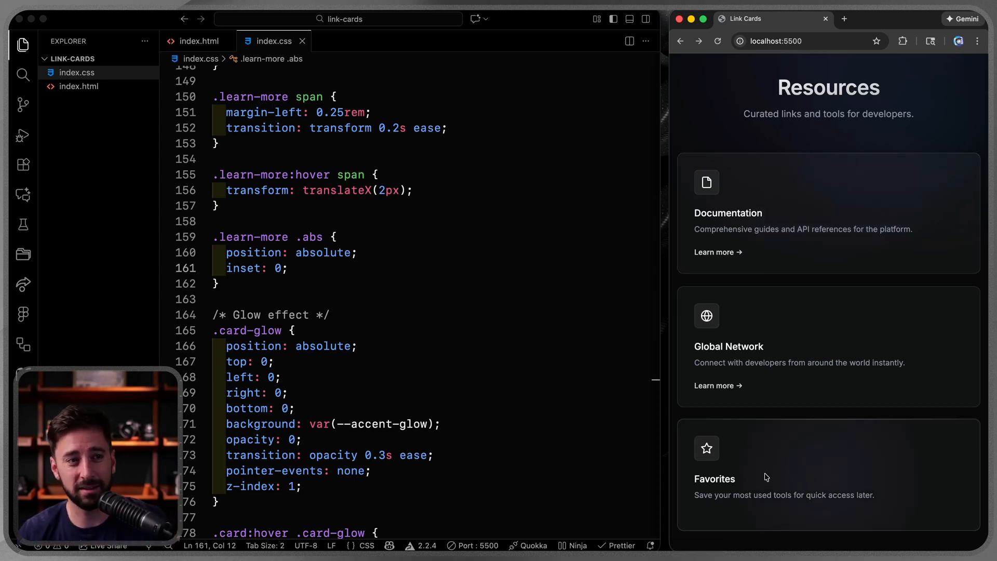
pyautogui.moveTo(837, 487)
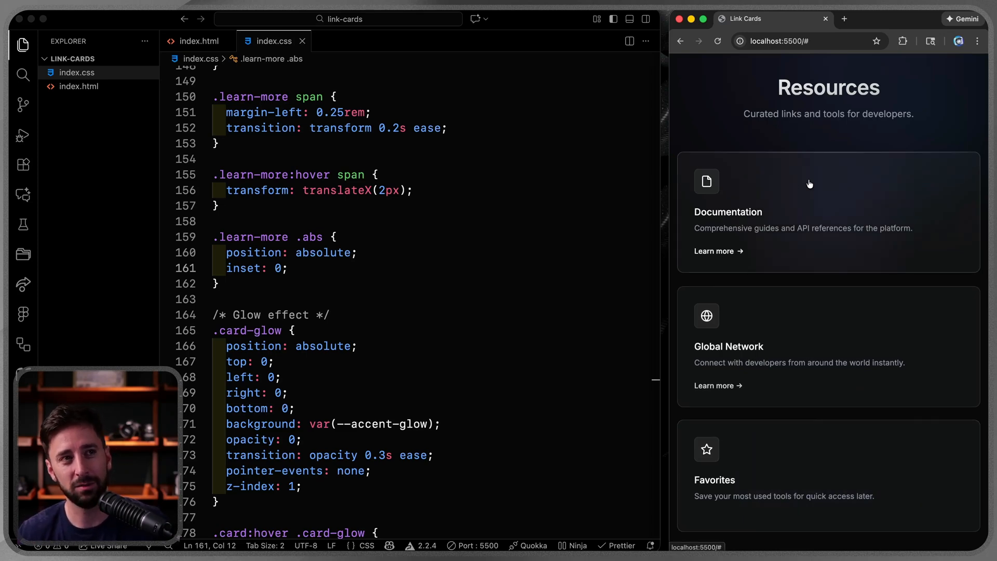
# - Click a blank area of the Documentation card so the address ends in #
pyautogui.click(808, 41)
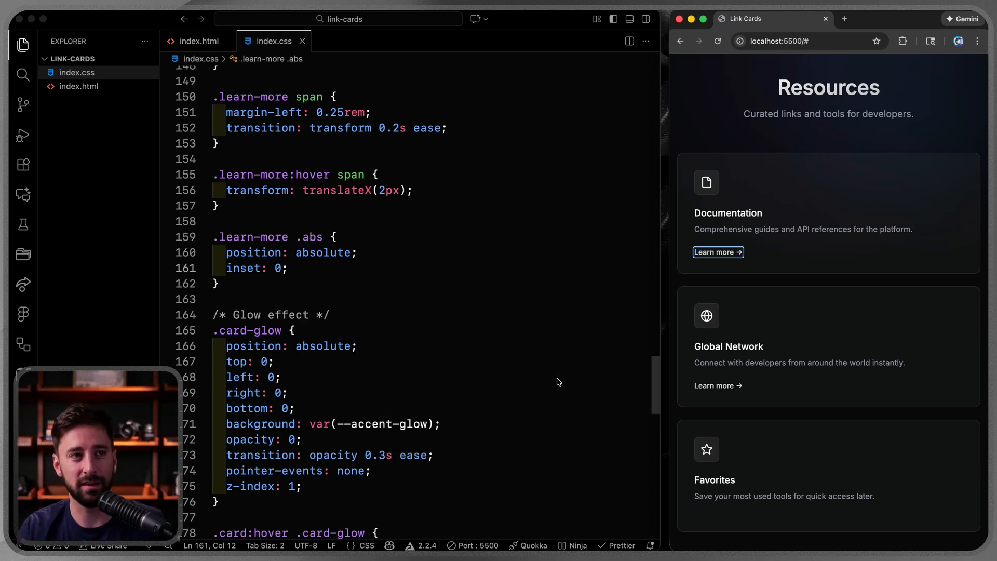
# - In index.html, add aria-label="Learn more about Documentation" to the first card's learn-more link
pyautogui.click(198, 41)
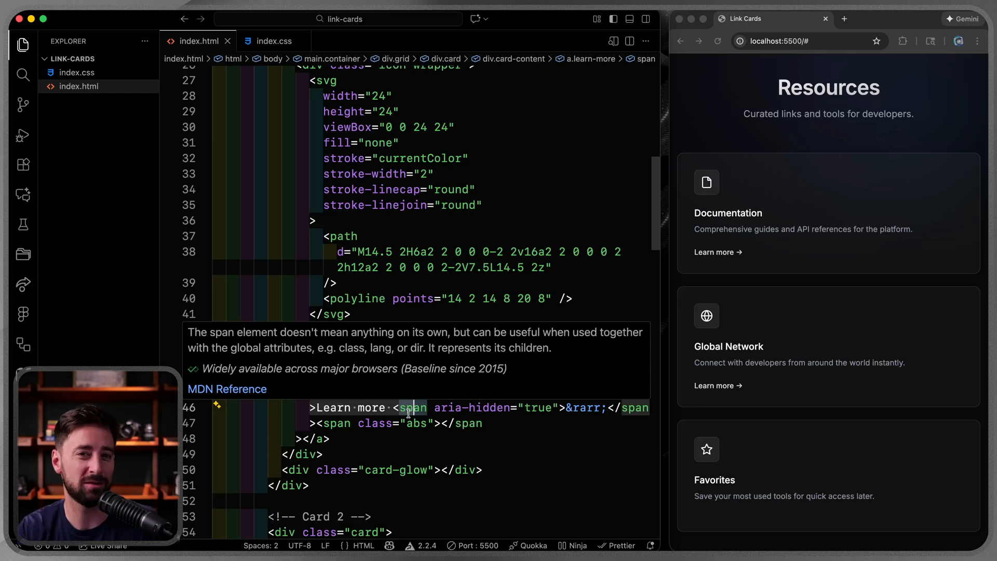
pyautogui.click(337, 283)
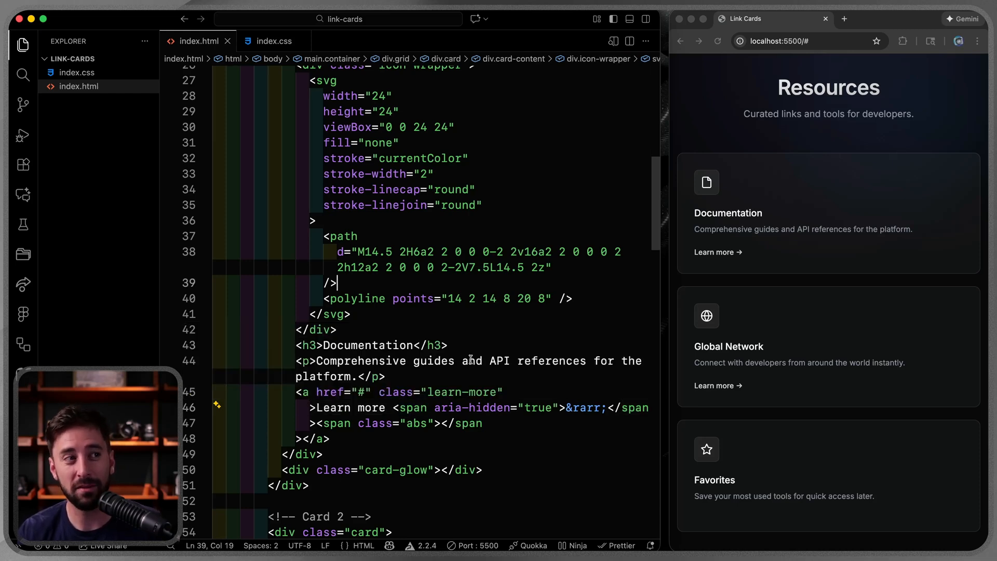
pyautogui.click(509, 392)
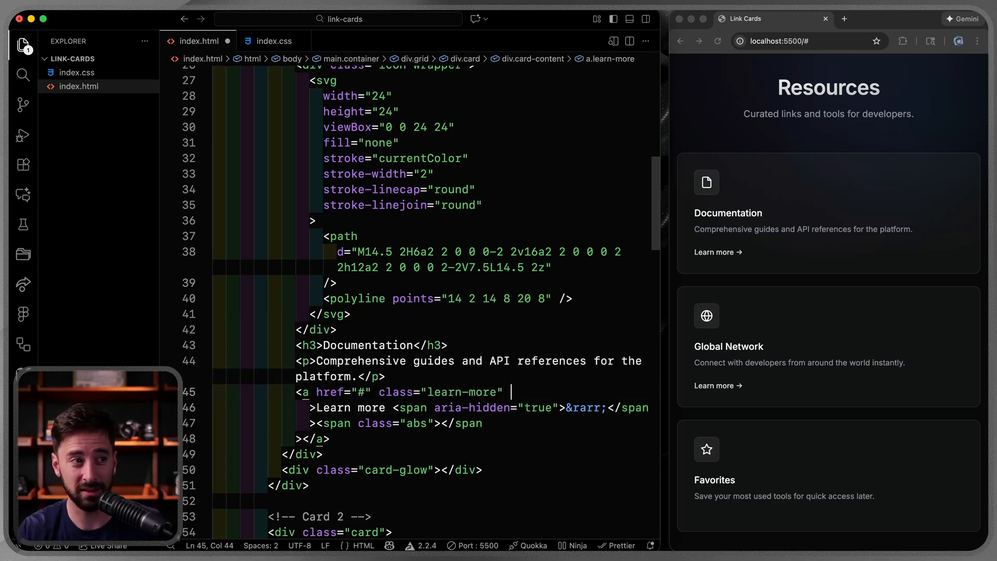
pyautogui.write('aria-label')
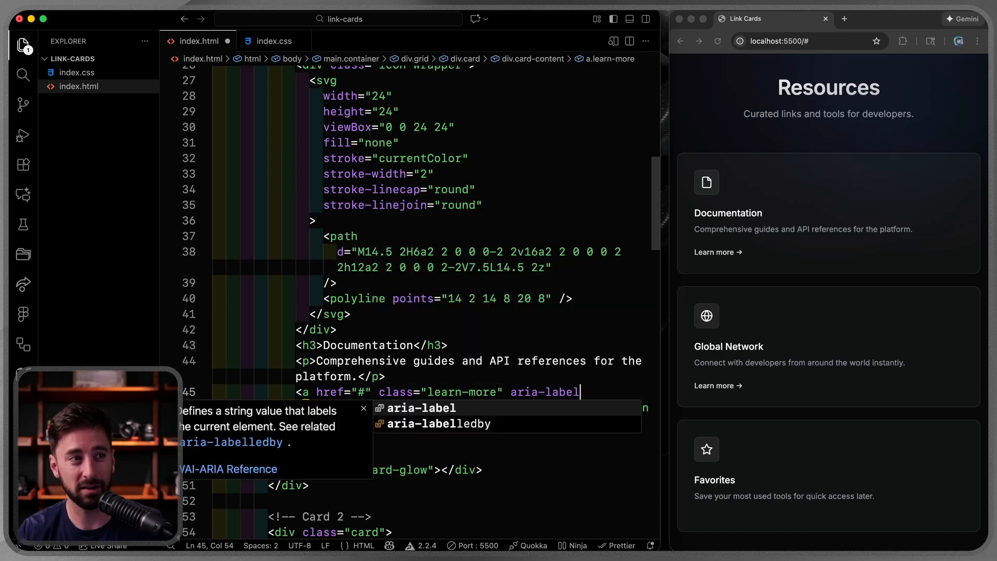
pyautogui.write('="Learn more about')
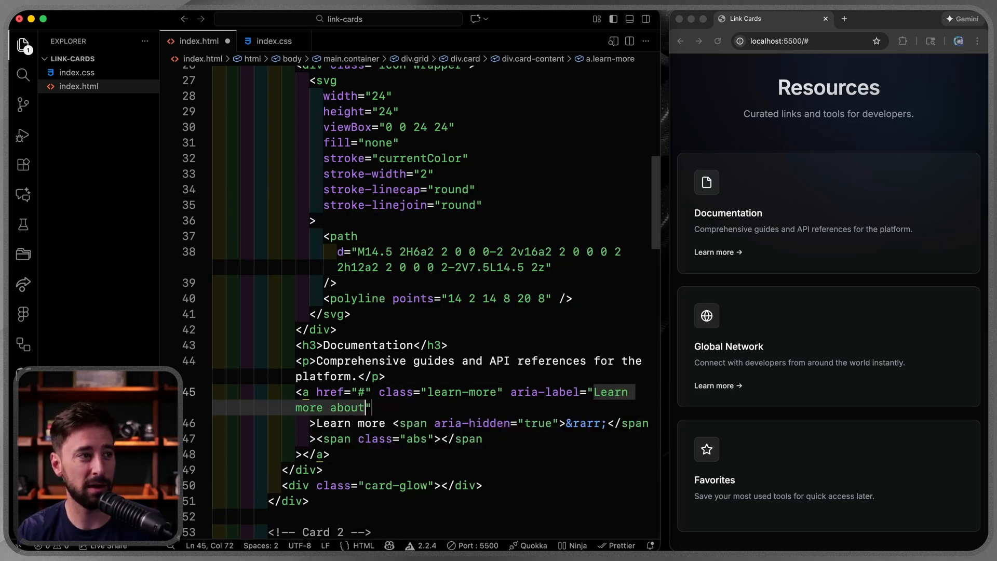
pyautogui.write('Documentation')
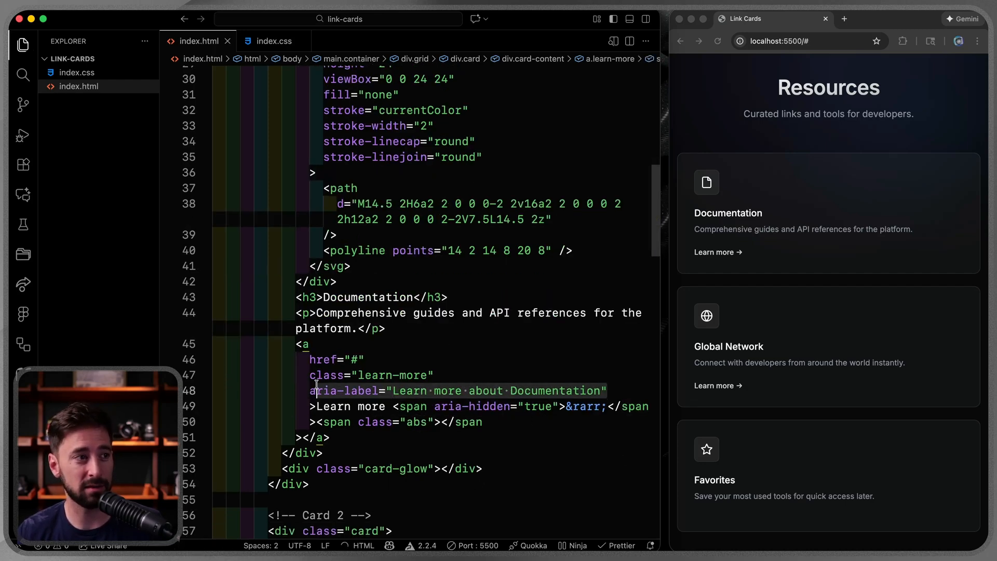
# - Add an aria-label attribute to Card 2's learn-more link, starting from the Documentation text
pyautogui.scroll(-3)
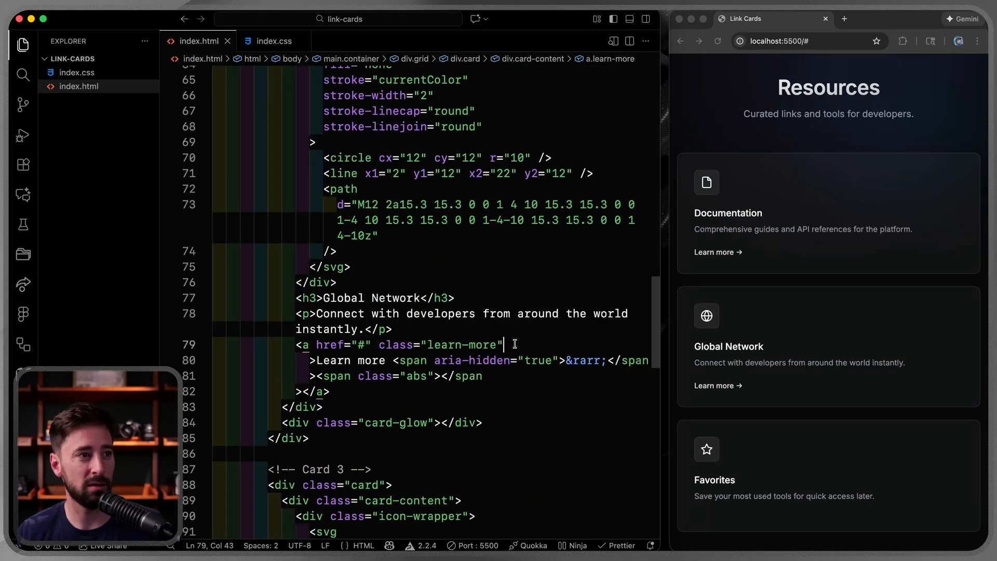
pyautogui.write('aria-label="Learn more about Documentation"')
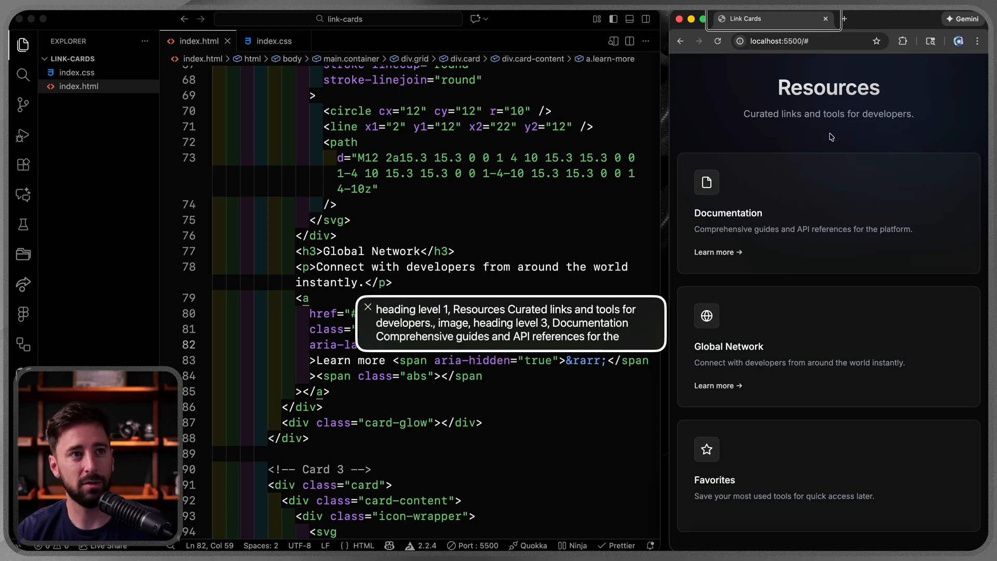
pyautogui.moveTo(718, 252)
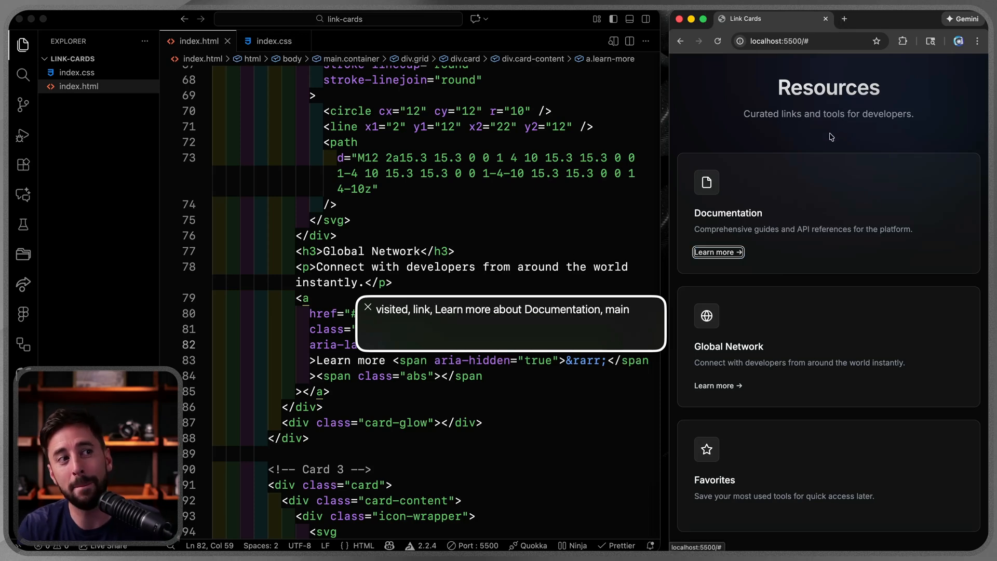